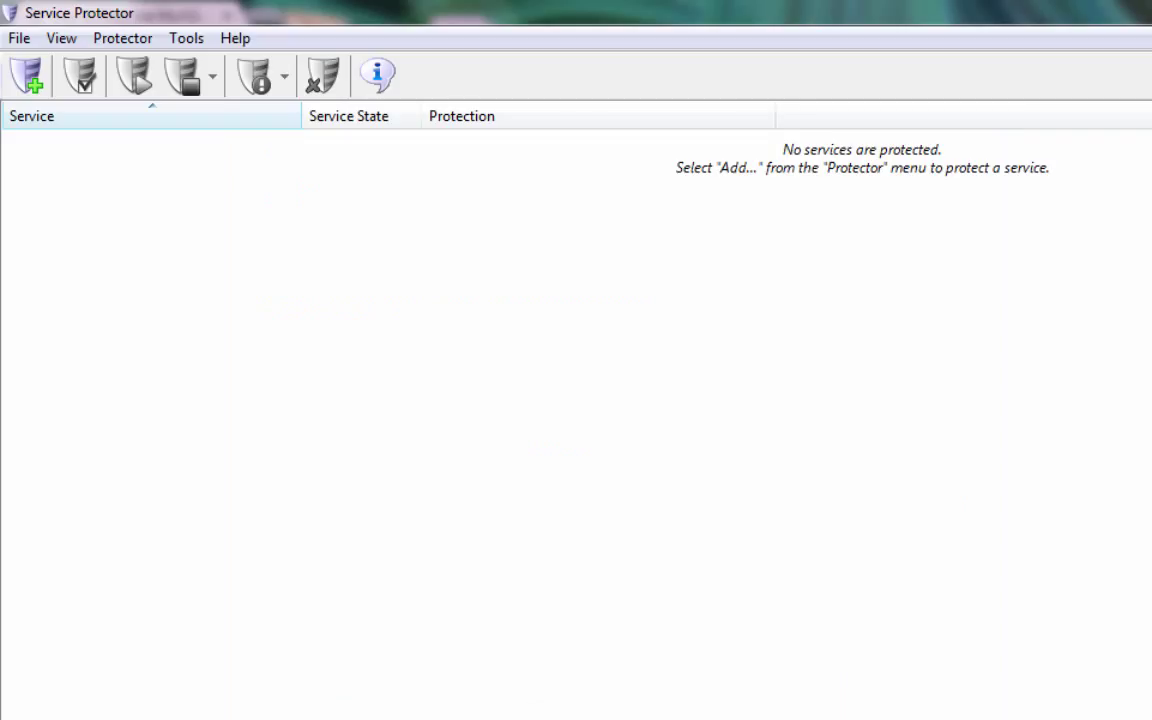
{"action": "mouse_move", "coordinate": [200, 344]}
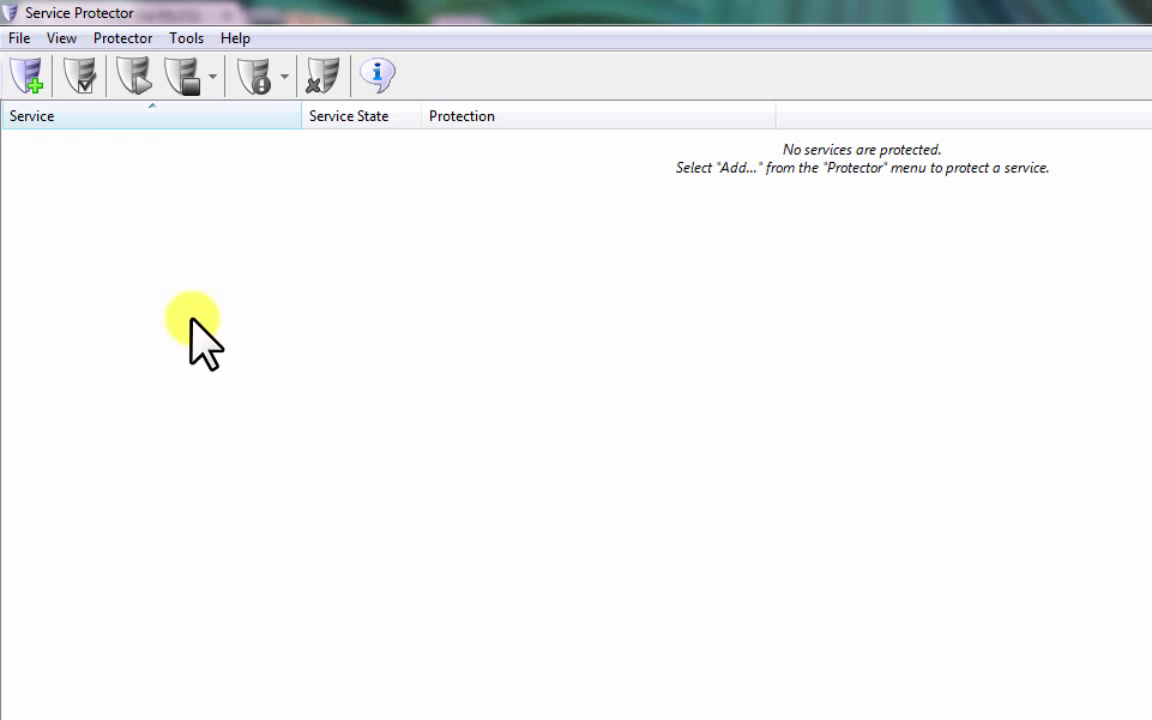
- Bring up the Add Protector dialog from the Protector menu
{"action": "left_click", "coordinate": [120, 38]}
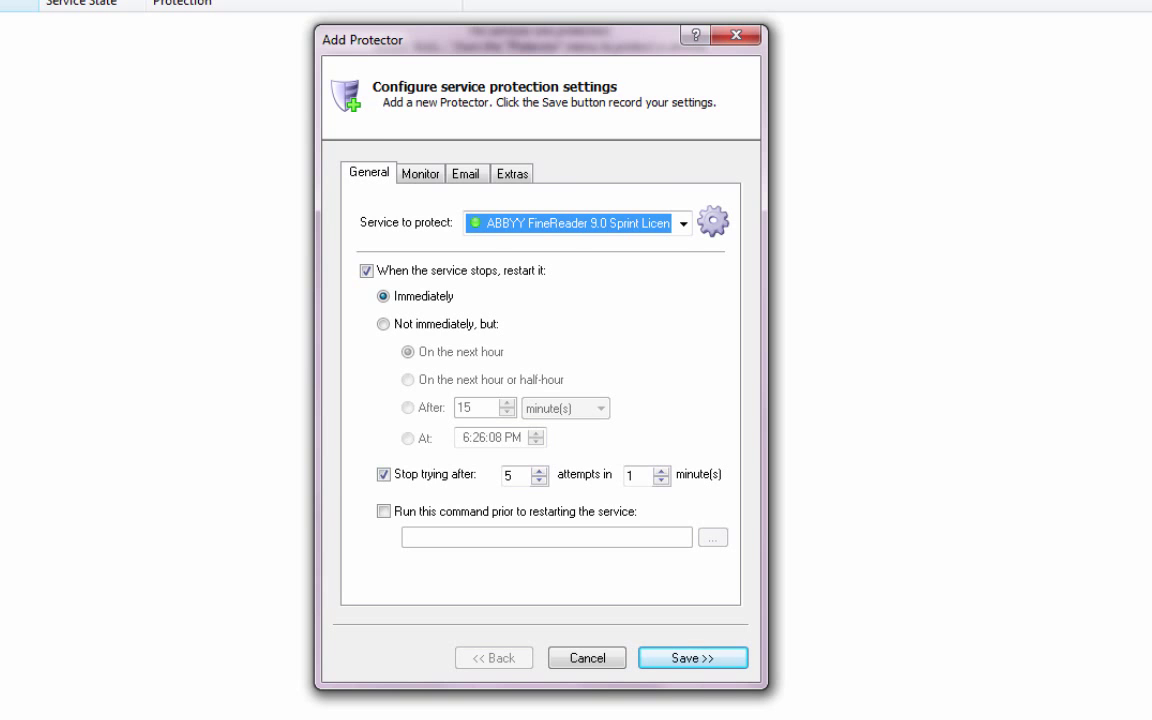
{"action": "mouse_move", "coordinate": [684, 224]}
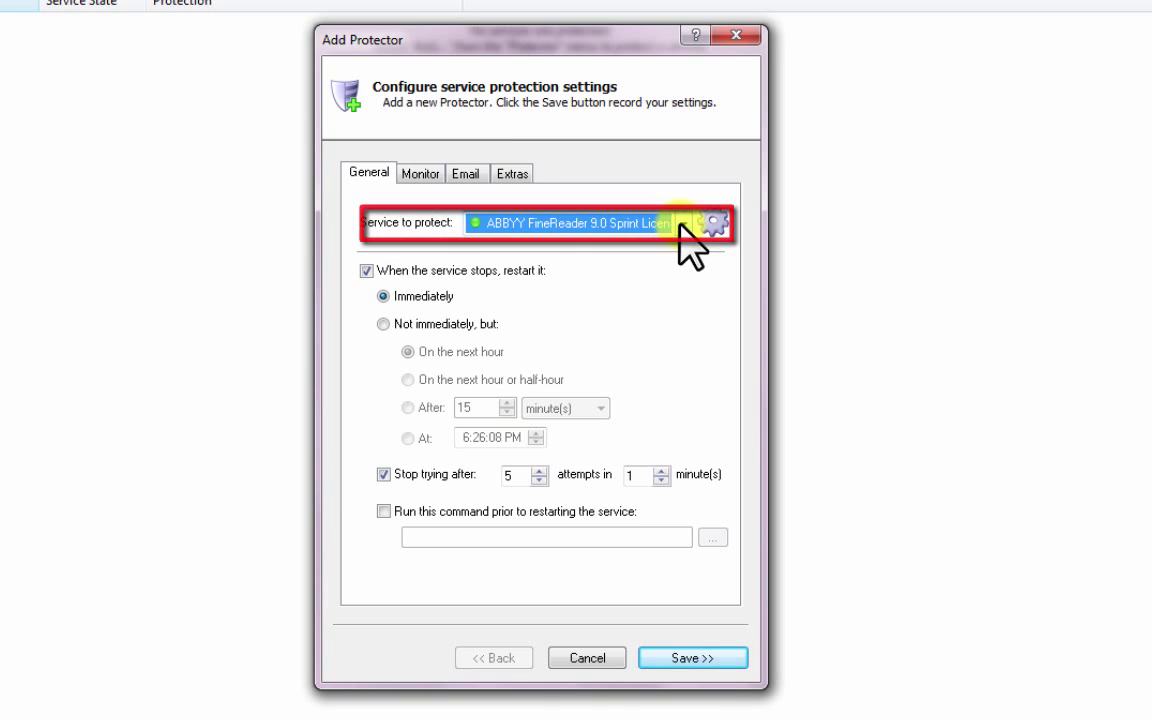
- Choose MySQL56 from the Service to protect list on the General tab
{"action": "left_click", "coordinate": [684, 224]}
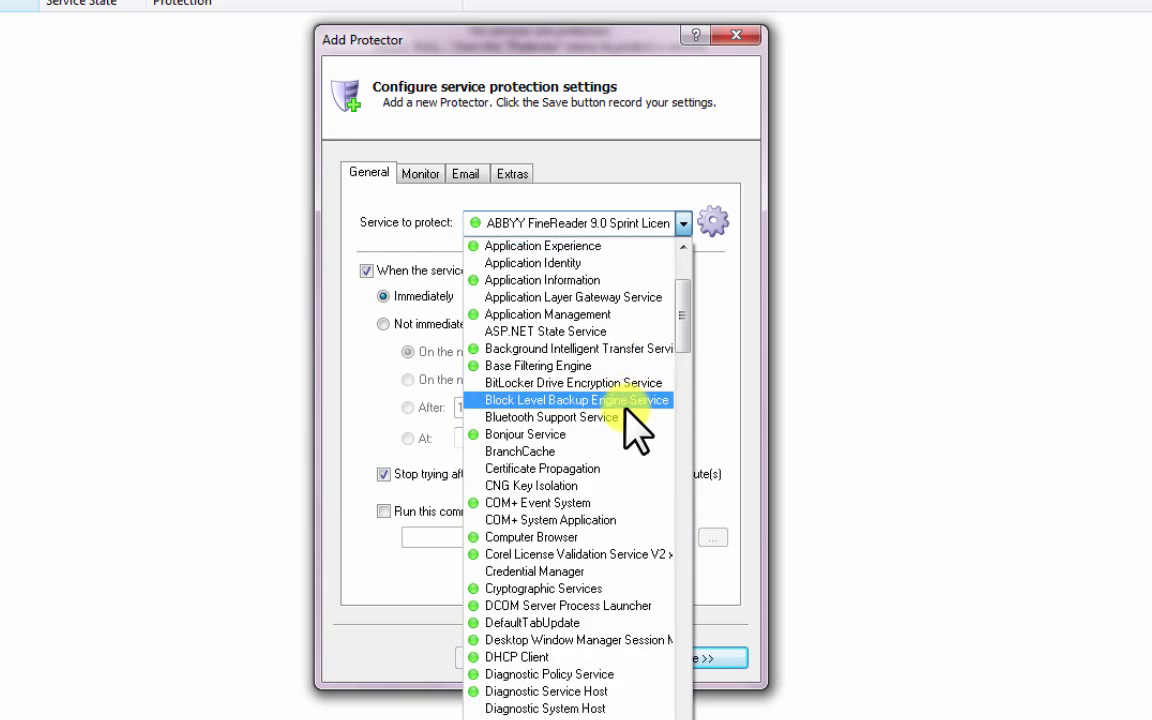
{"action": "scroll", "scroll_direction": "down", "scroll_amount": 3}
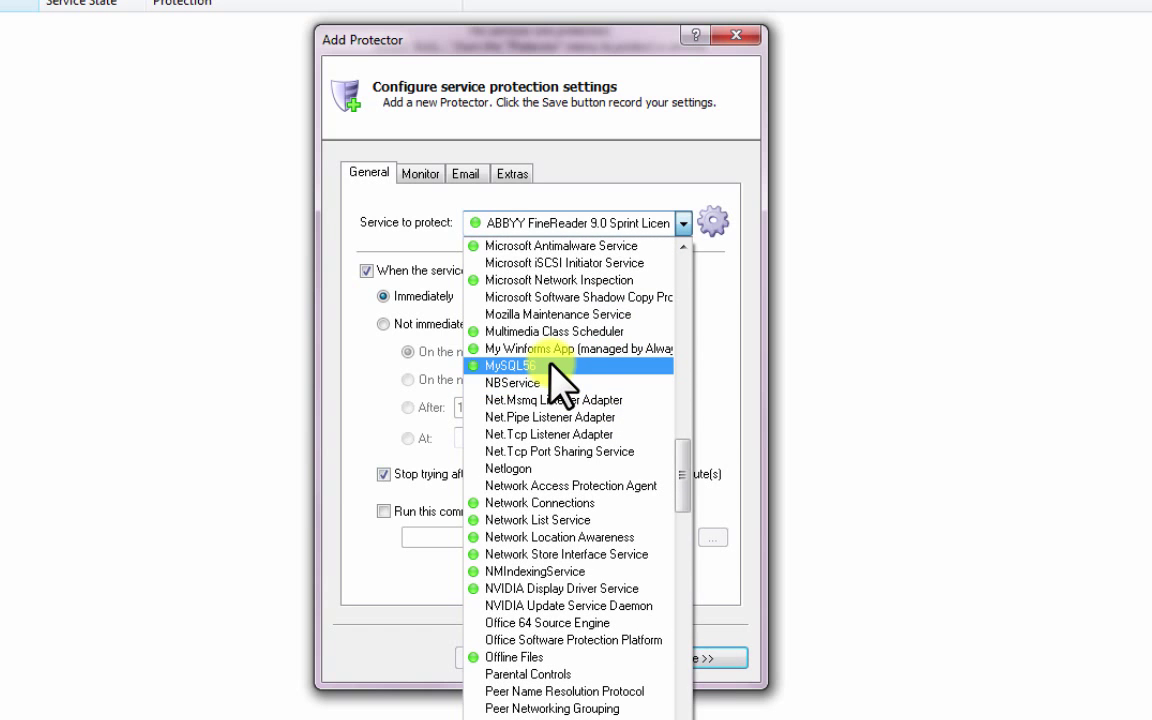
{"action": "left_click", "coordinate": [522, 364]}
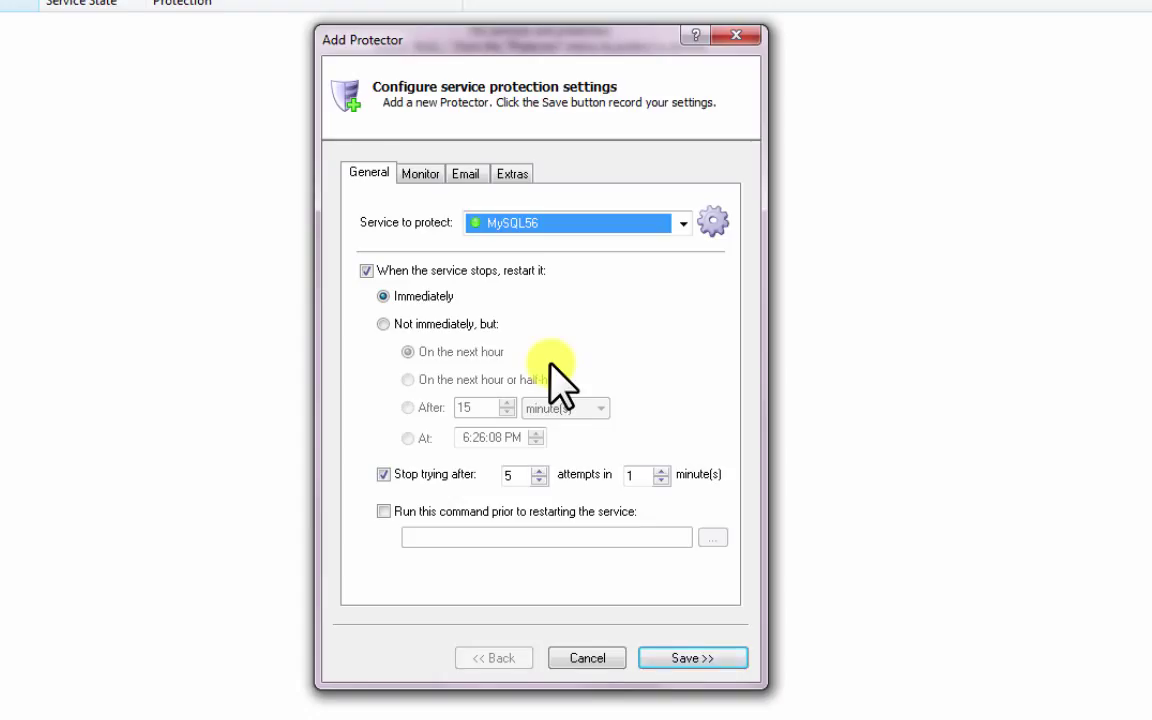
{"action": "mouse_move", "coordinate": [576, 430]}
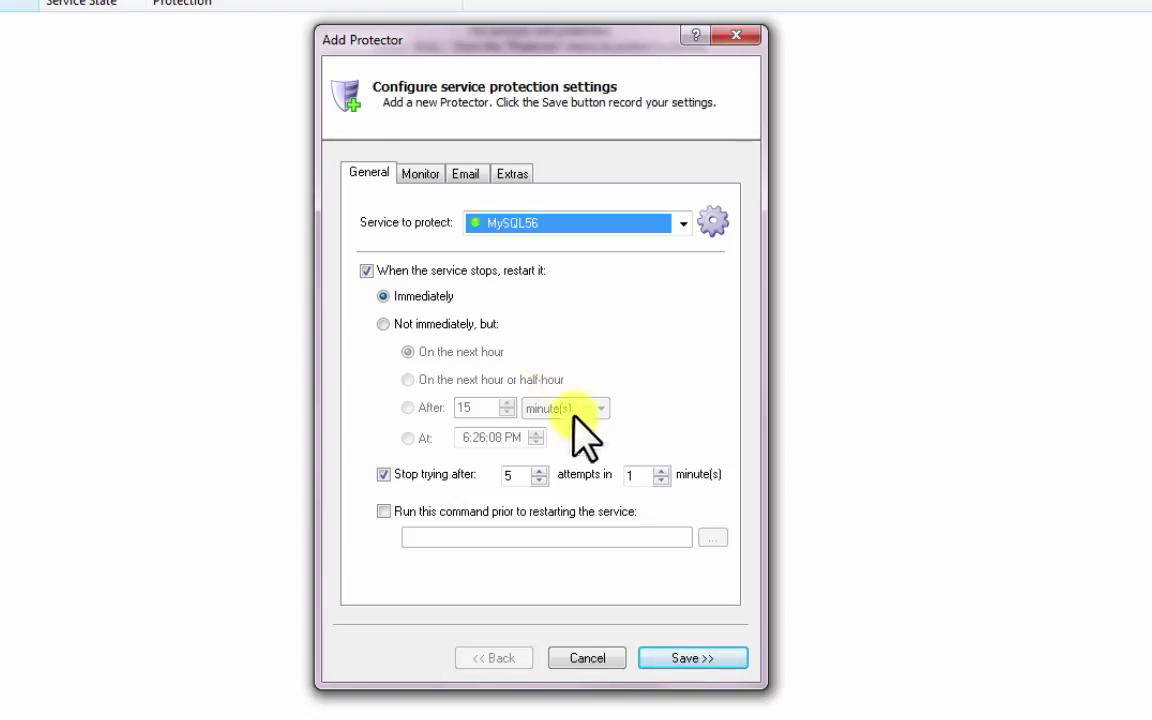
- Save the MySQL56 protector so it appears in the list as Running, Not protected
{"action": "left_click", "coordinate": [692, 656]}
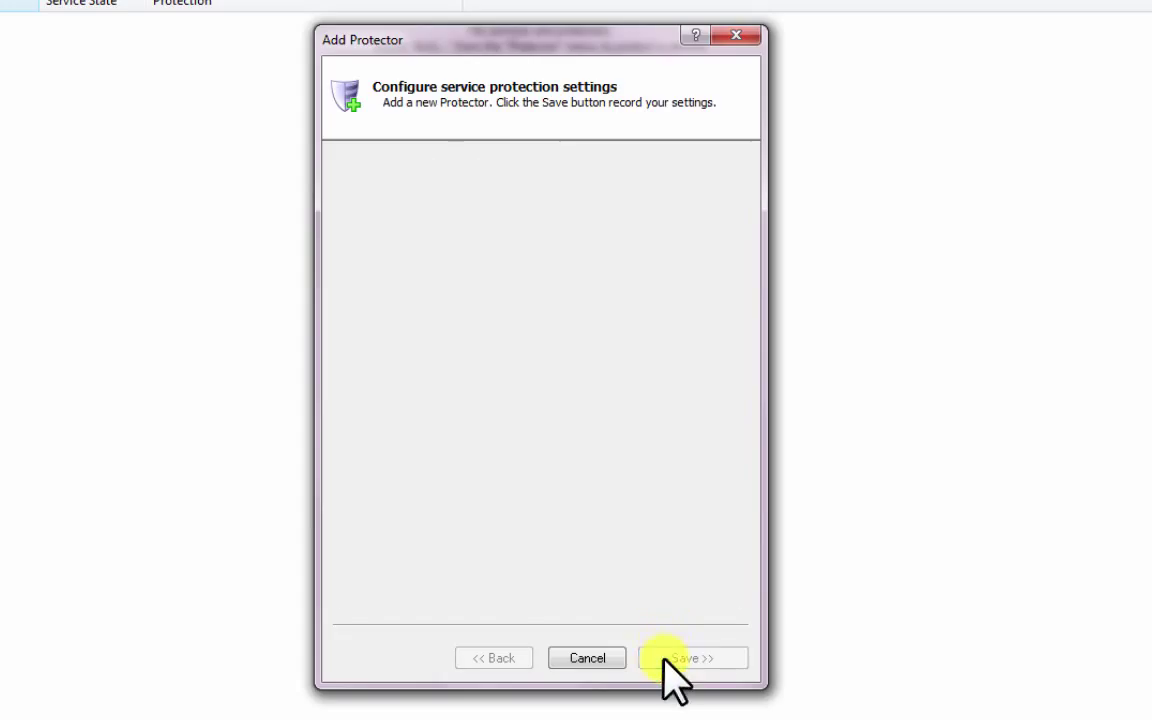
{"action": "left_click", "coordinate": [692, 658]}
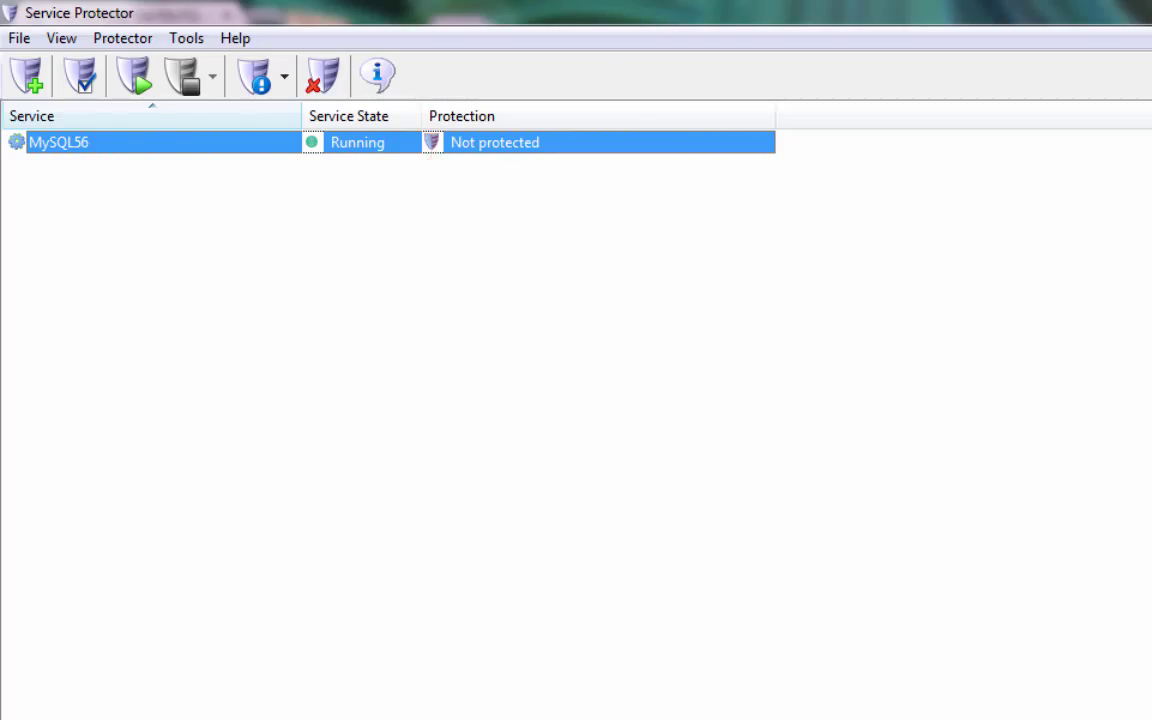
{"action": "mouse_move", "coordinate": [84, 76]}
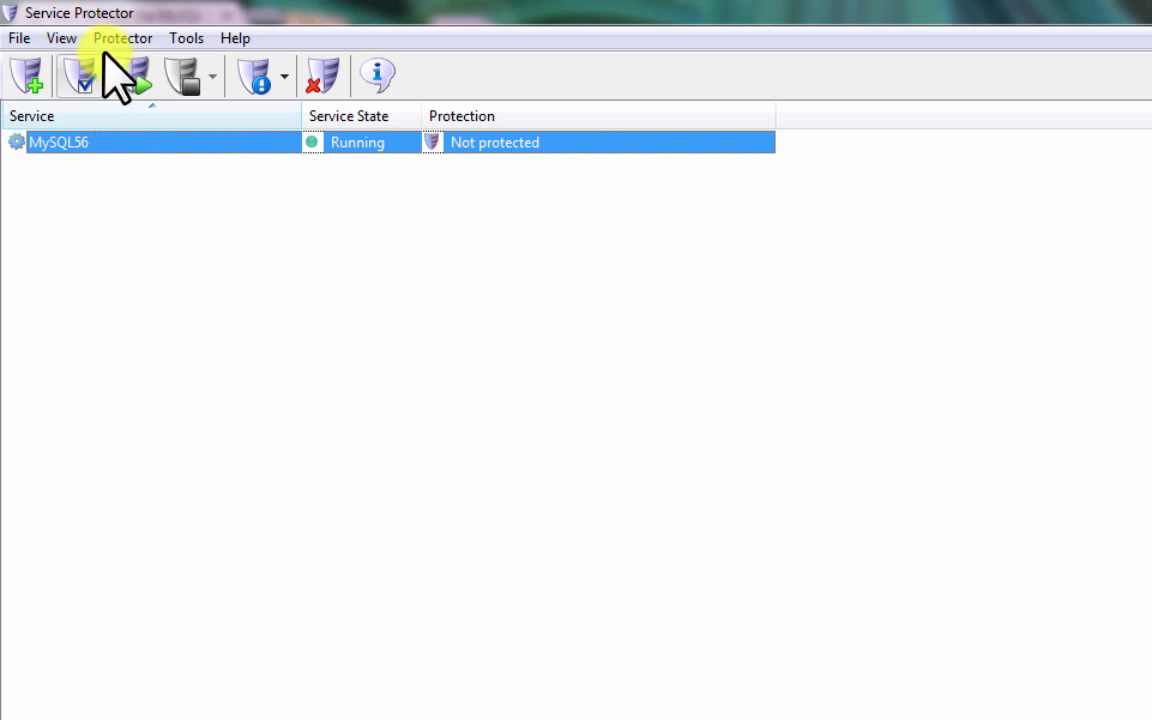
- Start the MySQL56 protector so its status reads Protected
{"action": "left_click", "coordinate": [122, 38]}
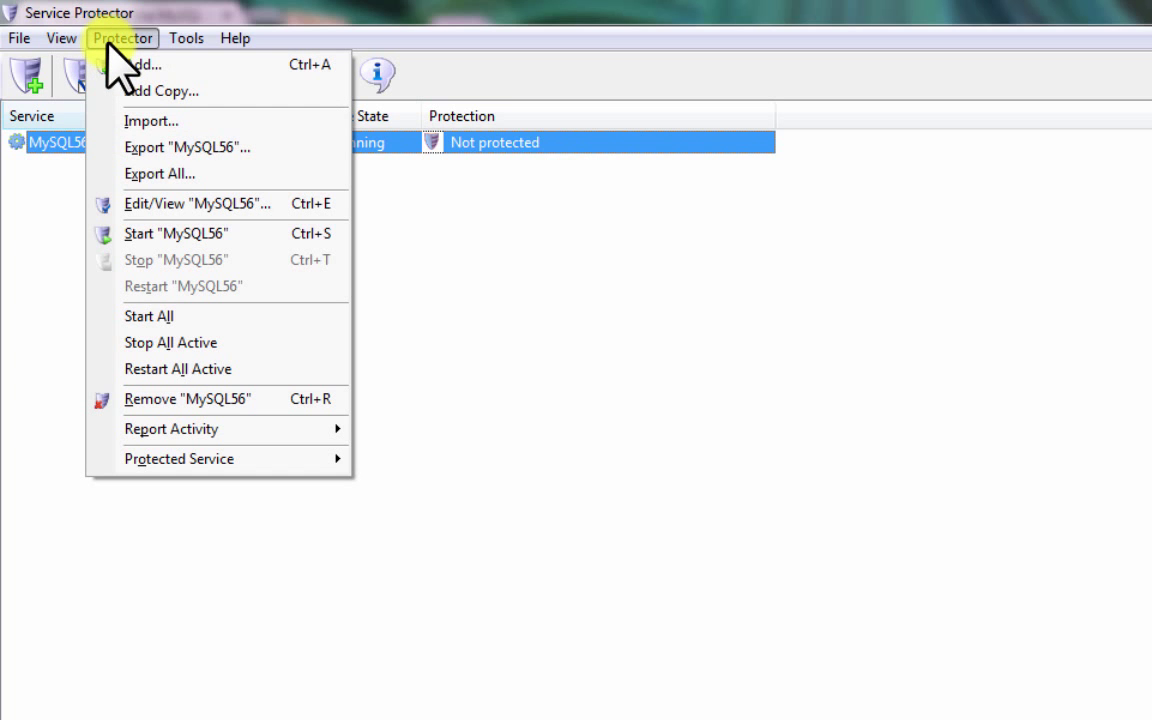
{"action": "mouse_move", "coordinate": [150, 232]}
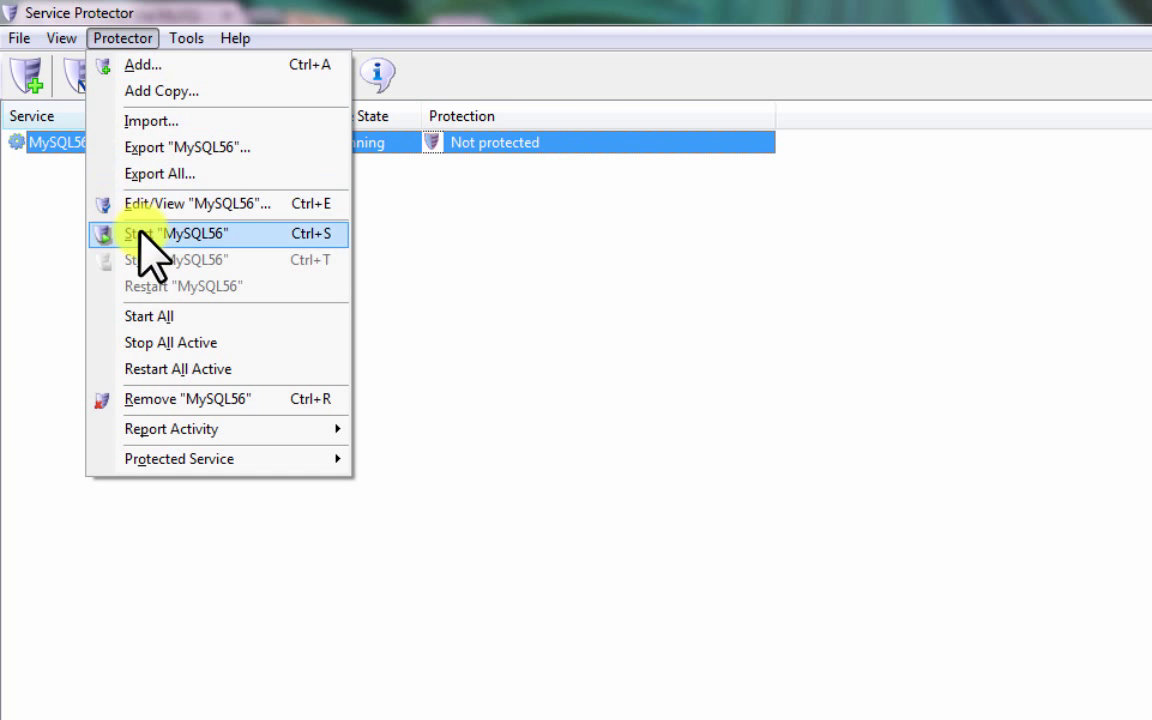
{"action": "left_click", "coordinate": [184, 232]}
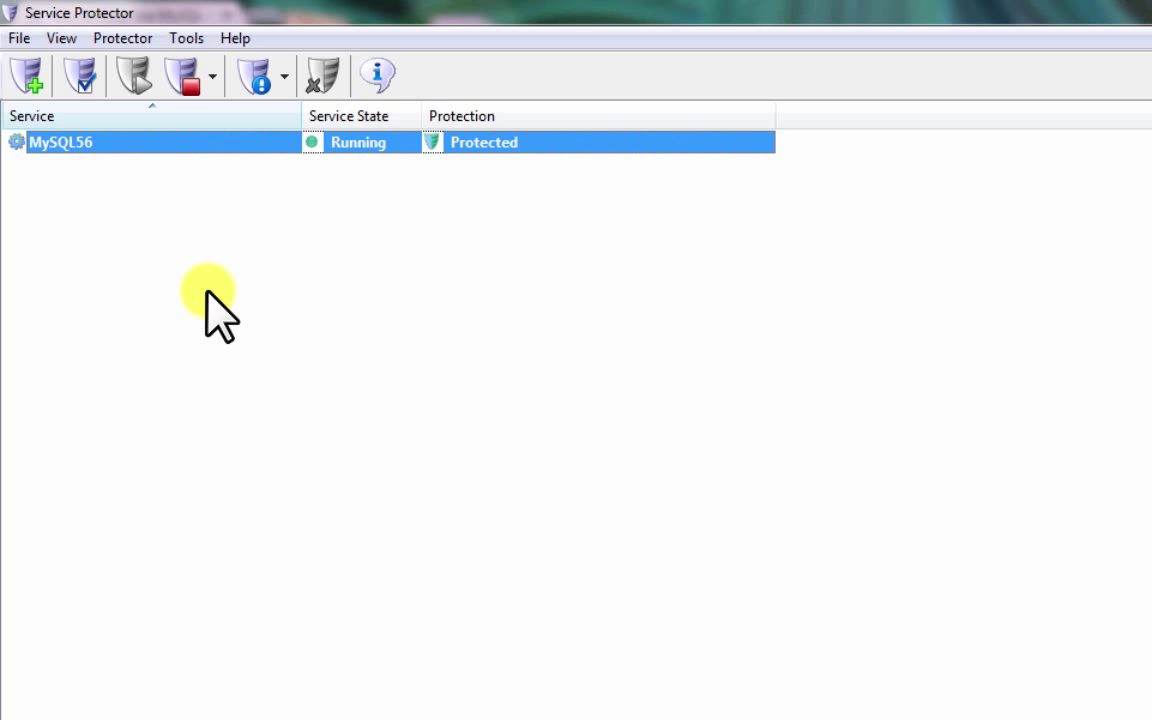
{"action": "mouse_move", "coordinate": [122, 38]}
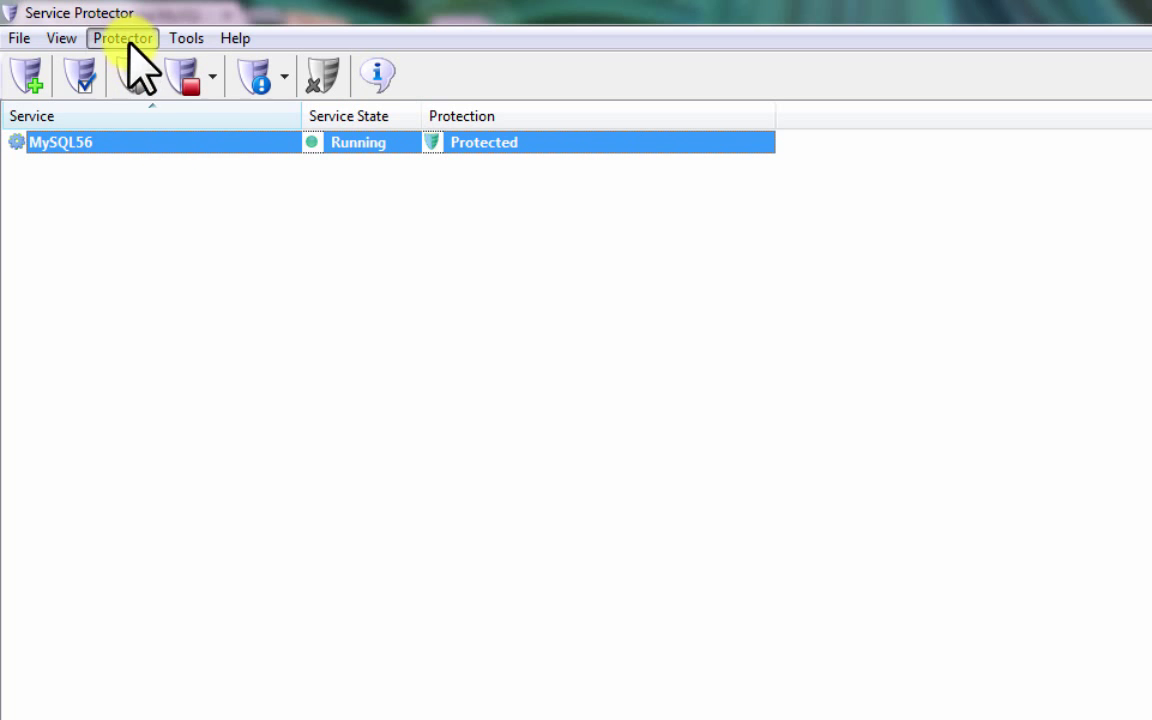
- Review MySQL56's Edit/View settings, looking through the Email and Extras options
{"action": "left_click", "coordinate": [122, 38]}
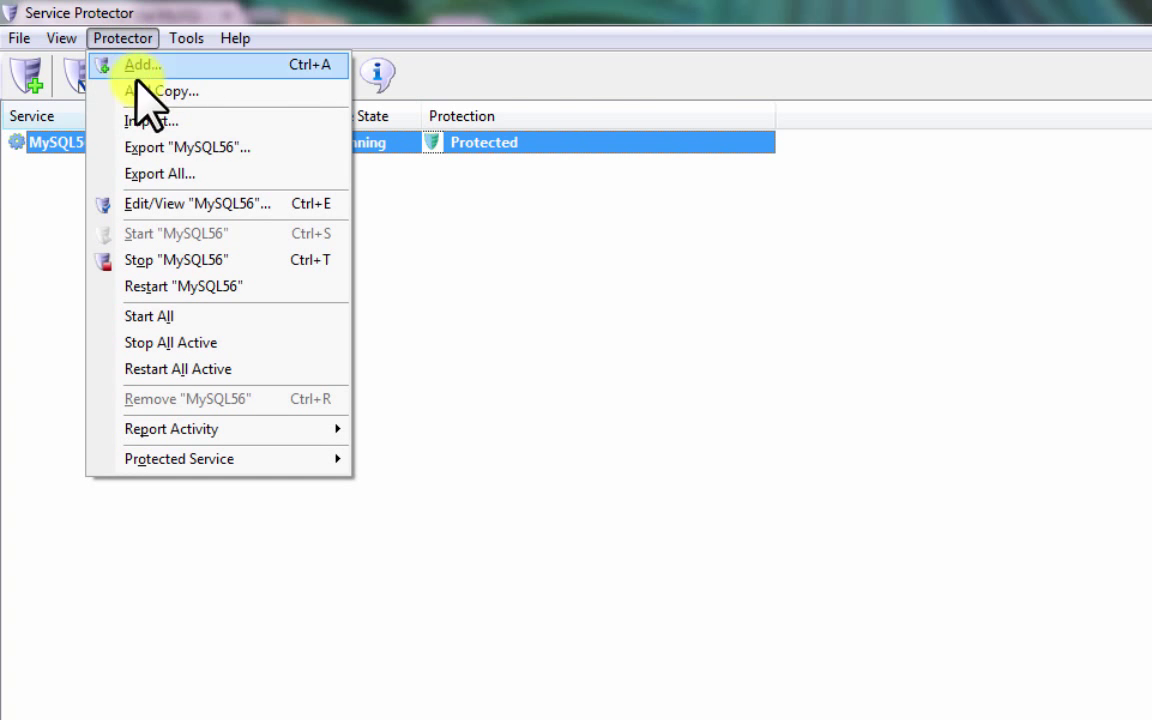
{"action": "left_click", "coordinate": [196, 204]}
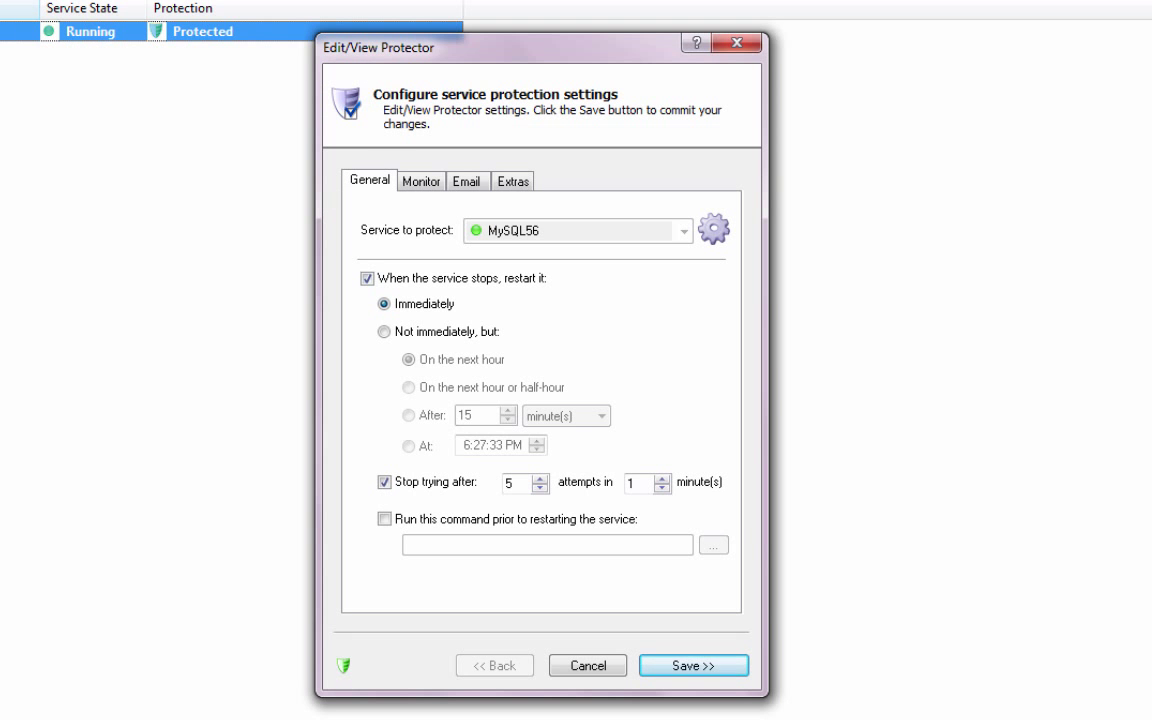
{"action": "left_click", "coordinate": [466, 180]}
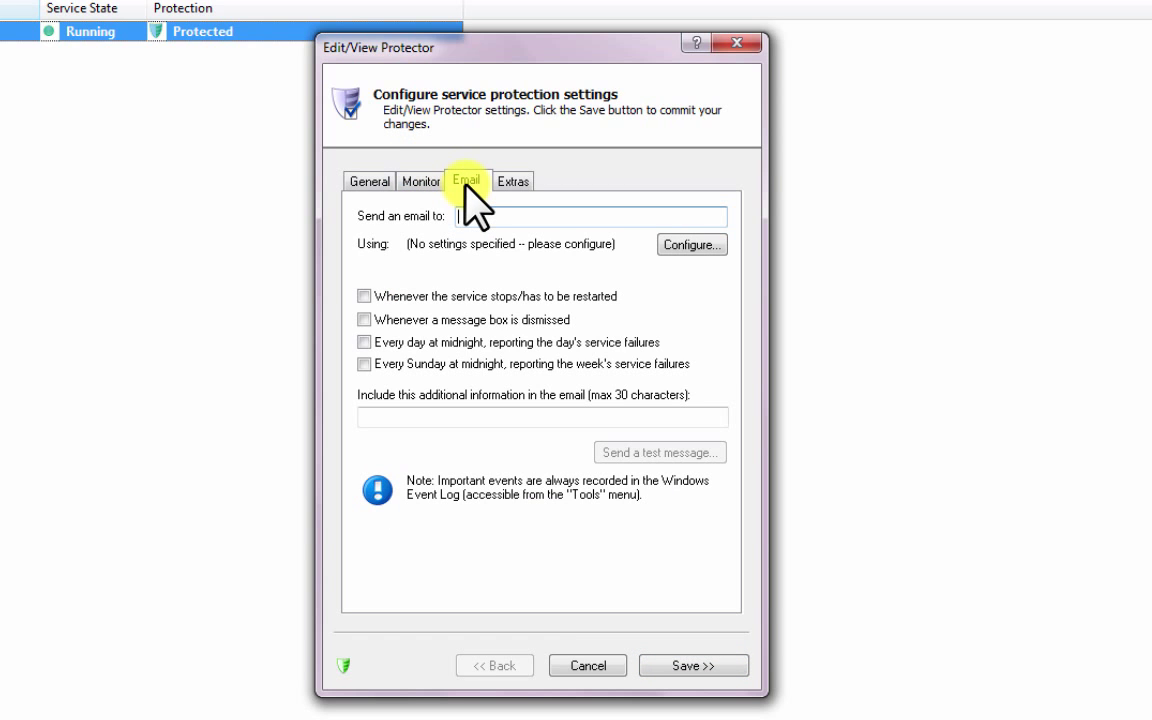
{"action": "mouse_move", "coordinate": [504, 190]}
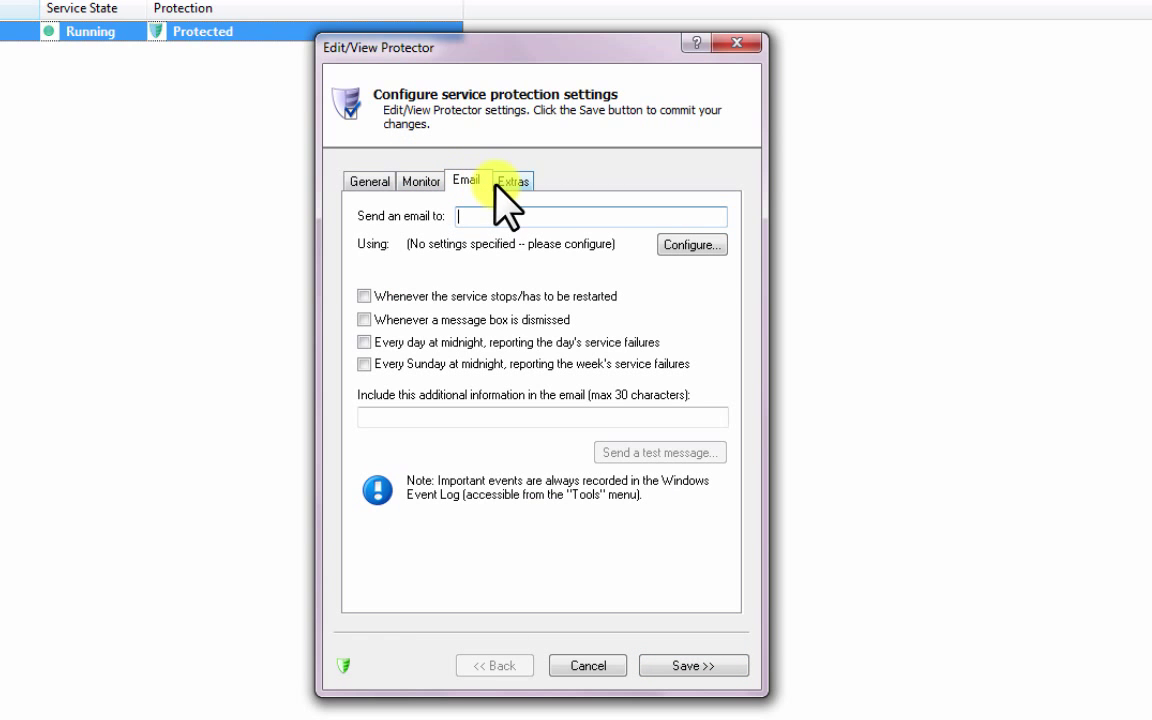
{"action": "left_click", "coordinate": [514, 180]}
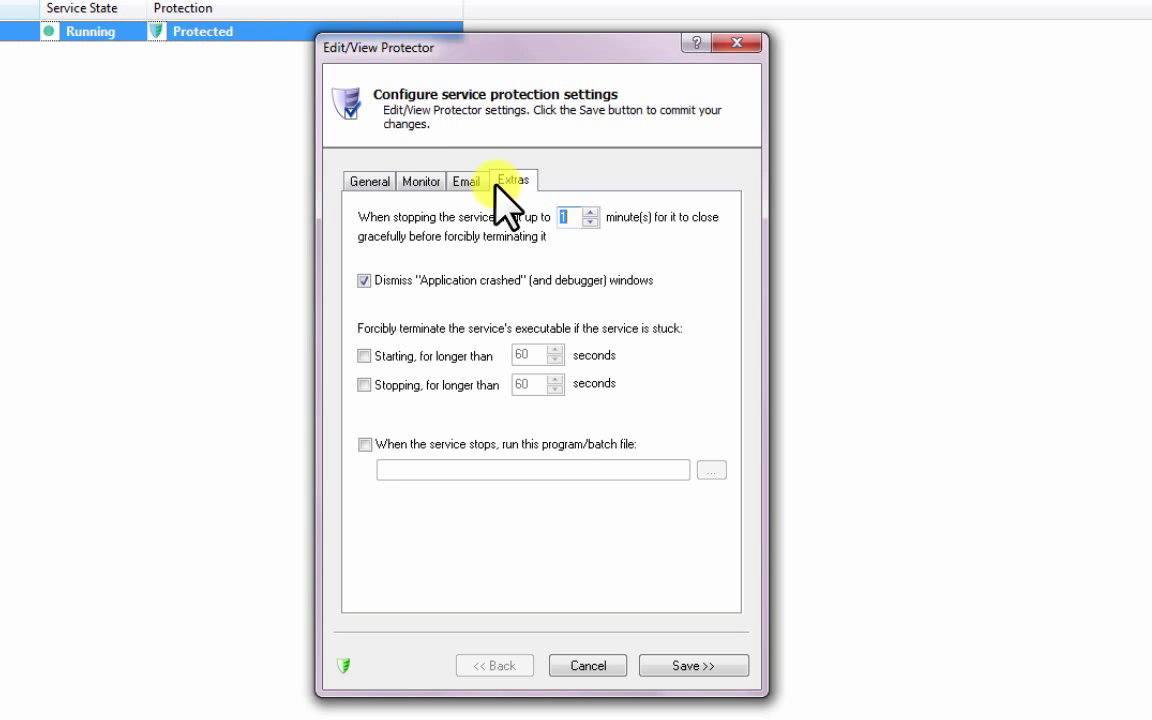